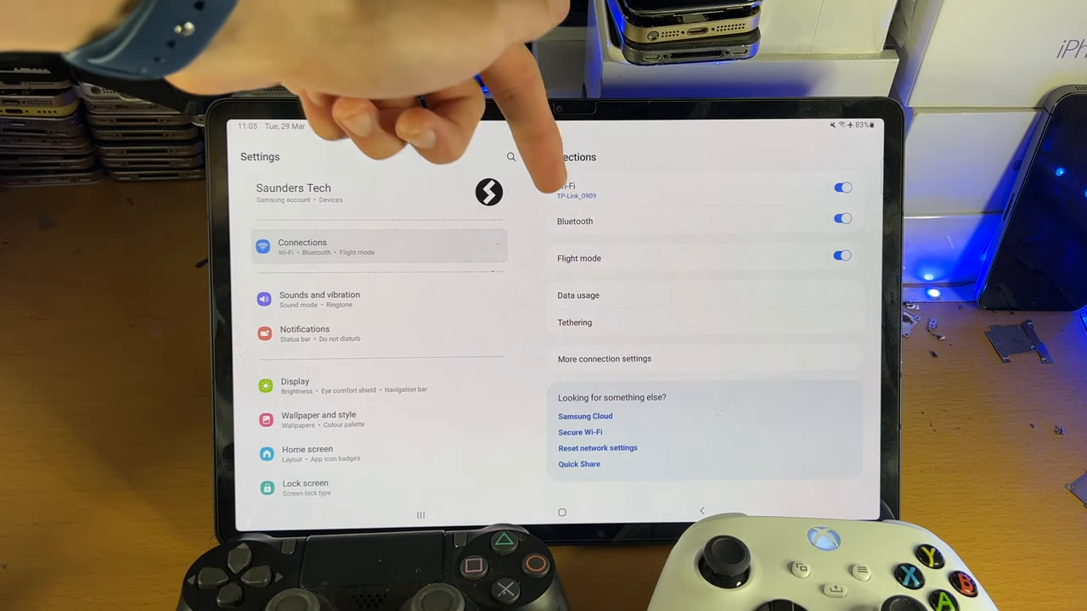
Go into Bluetooth under Connections, showing it on with the paired devices list.
left_click(574, 221)
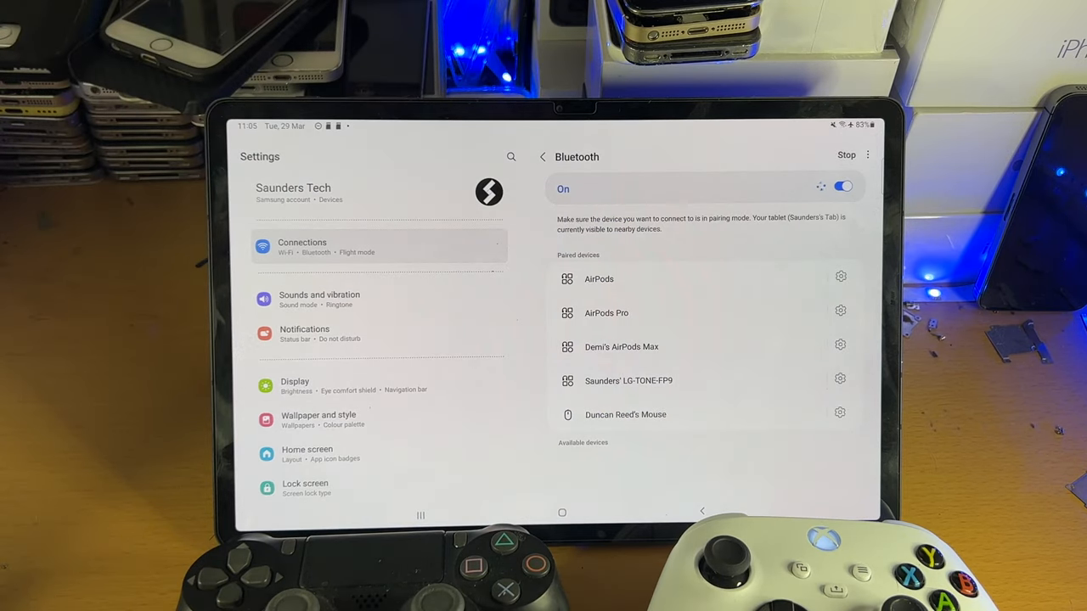